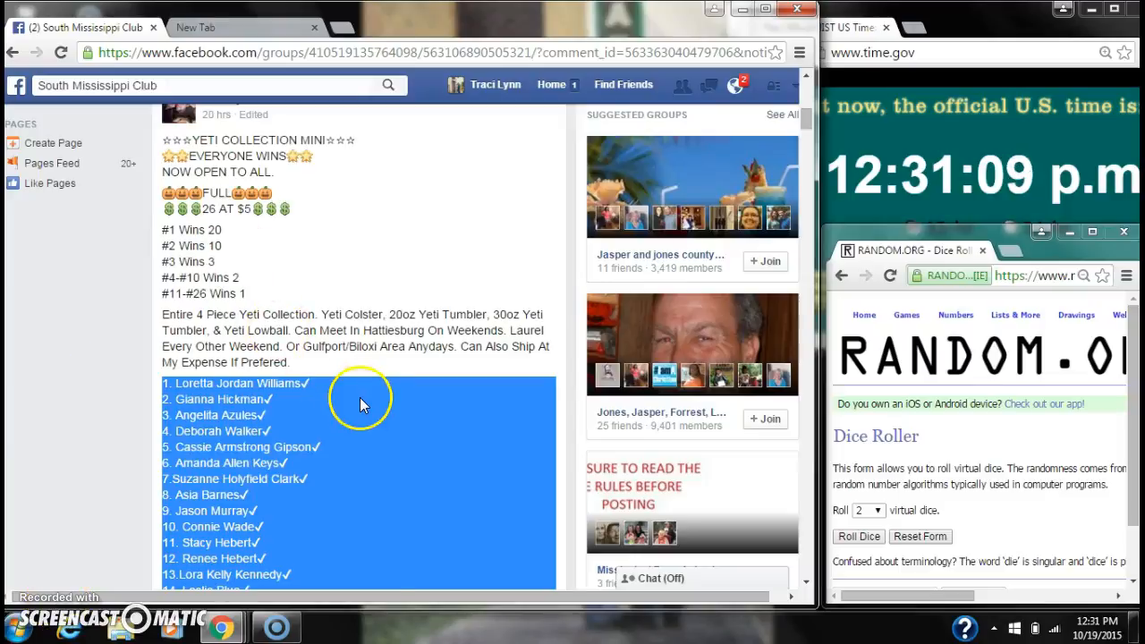
{"action": "mouse_move", "coordinate": [376, 422]}
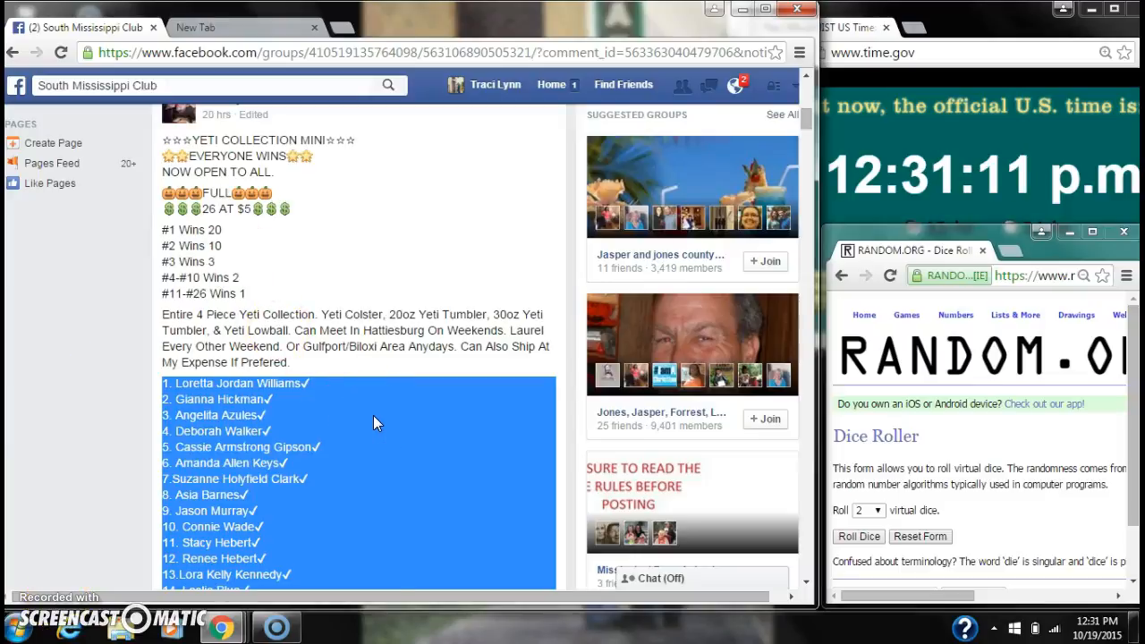
- Copy the 26 entrant names and comment 'live' under the Yeti collection mini post
{"action": "right_click", "coordinate": [376, 422]}
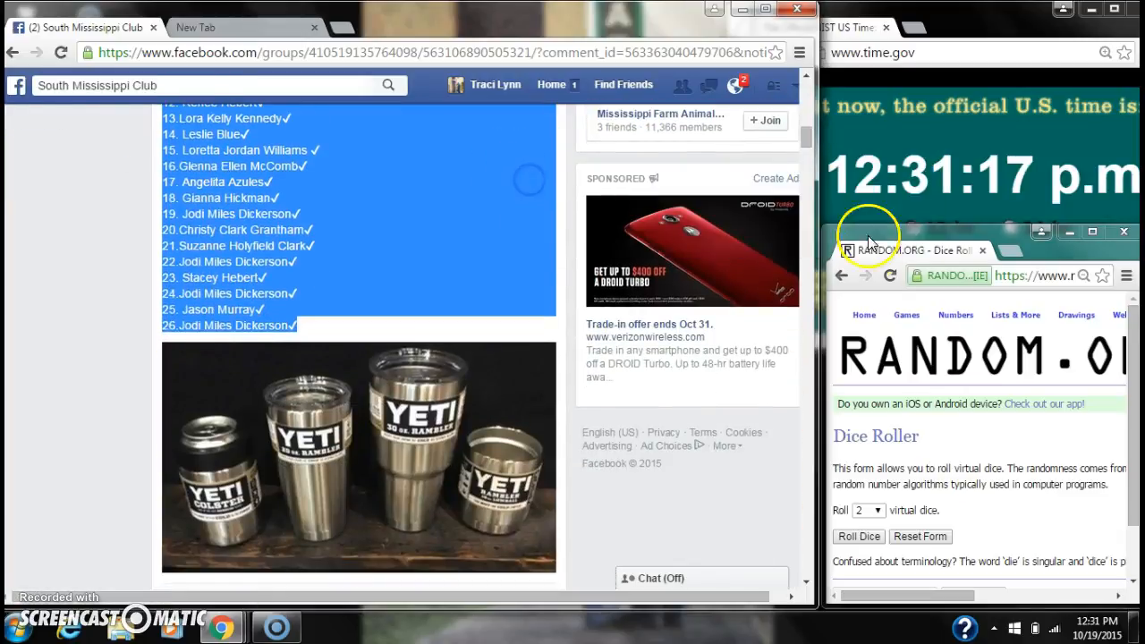
{"action": "scroll", "scroll_direction": "down", "scroll_amount": 3}
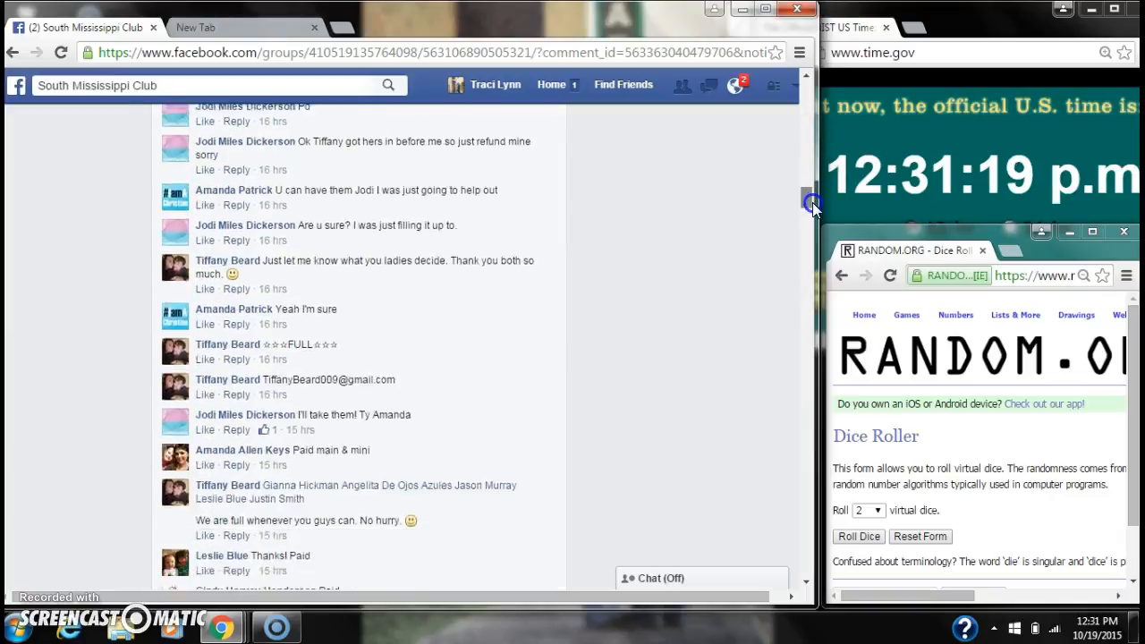
{"action": "scroll", "scroll_direction": "down", "scroll_amount": 3}
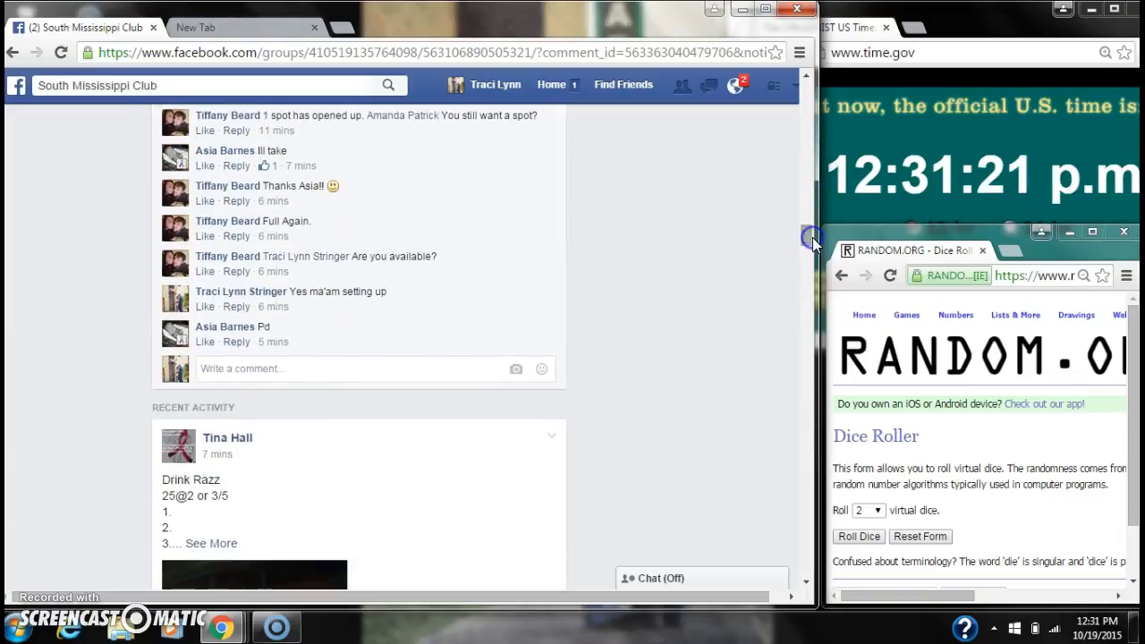
{"action": "type", "text": "live"}
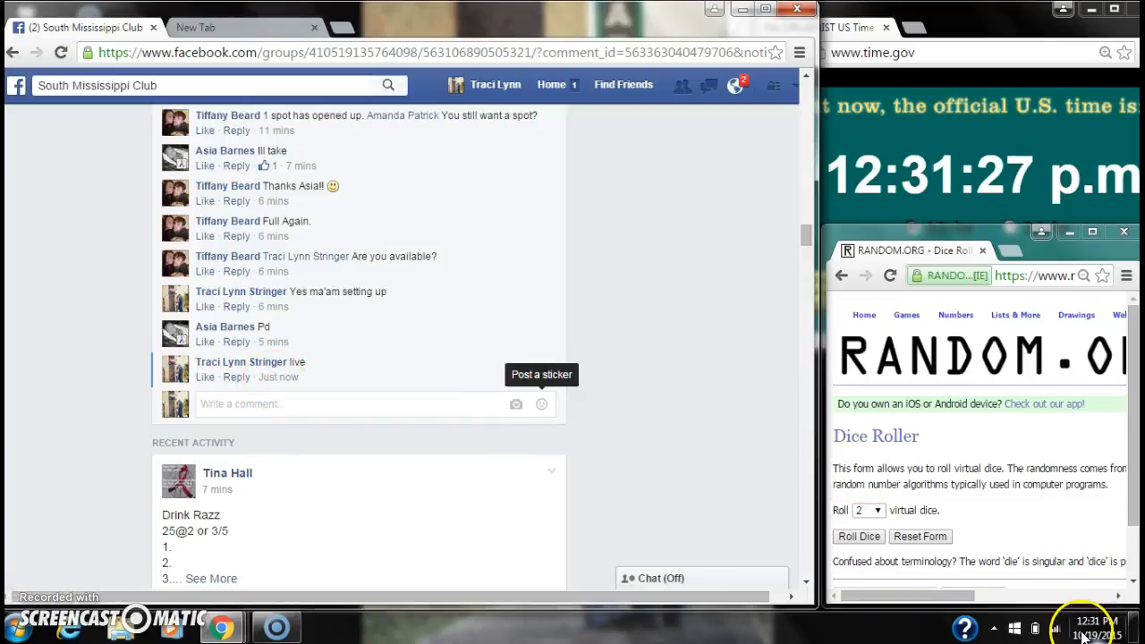
{"action": "left_click", "coordinate": [1095, 624]}
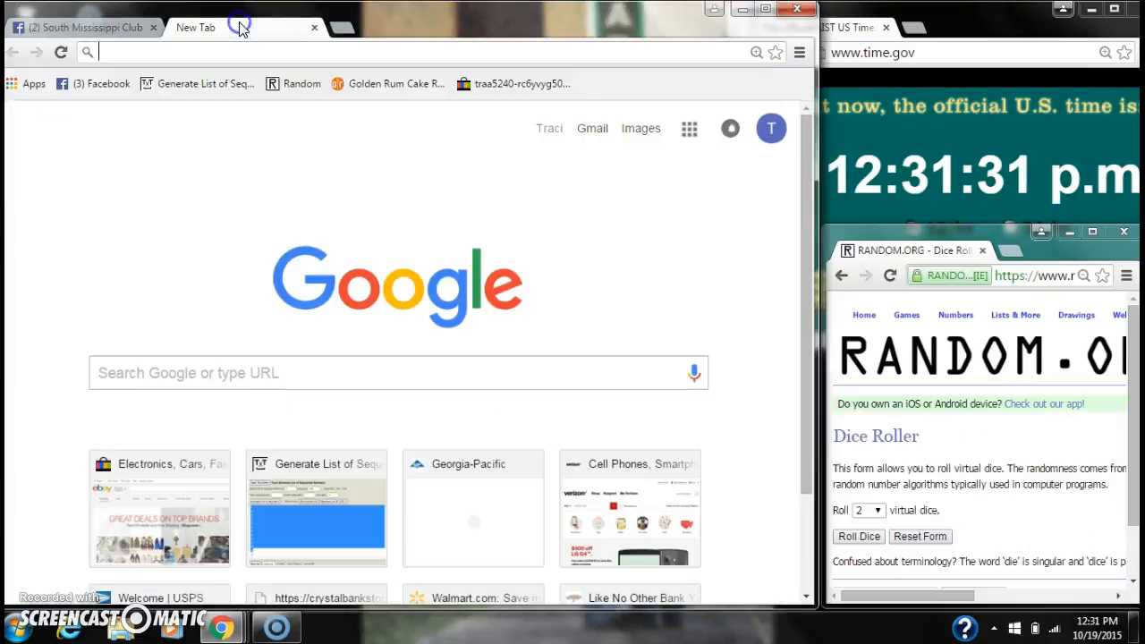
- Go from the RANDOM.ORG home page through Lists & More to the List Randomizer
{"action": "left_click", "coordinate": [293, 84]}
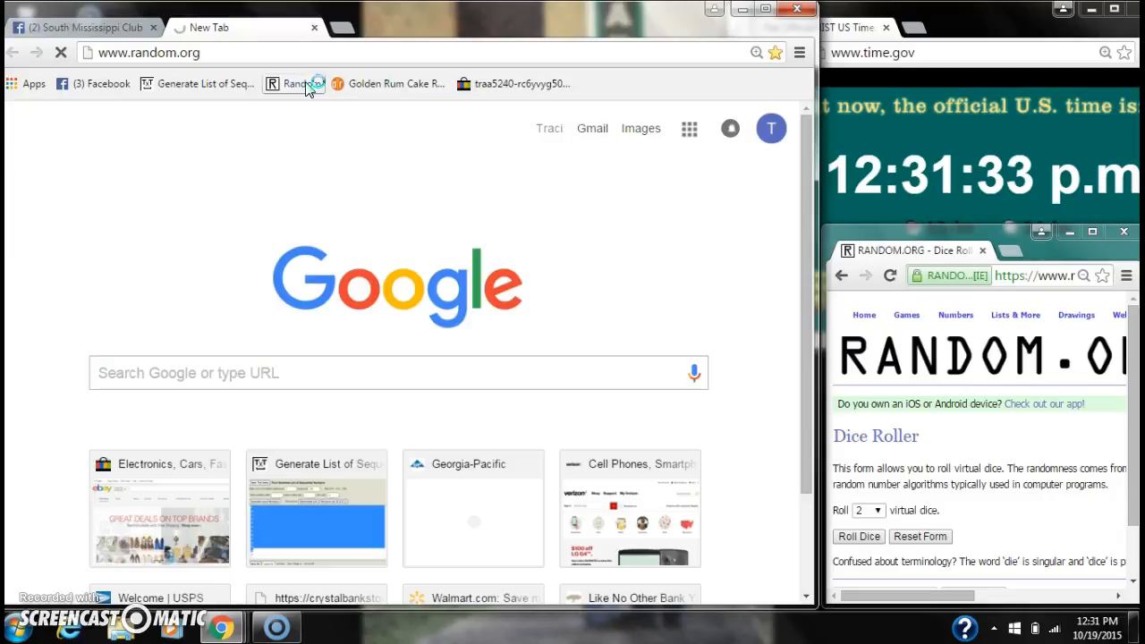
{"action": "left_click", "coordinate": [293, 84]}
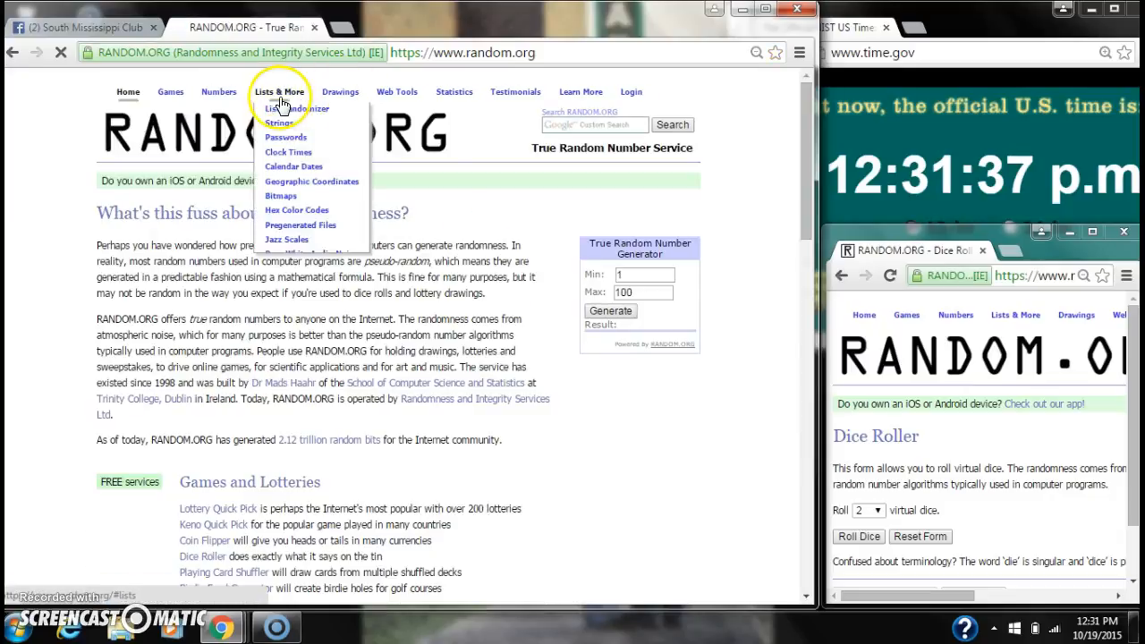
{"action": "left_click", "coordinate": [296, 109]}
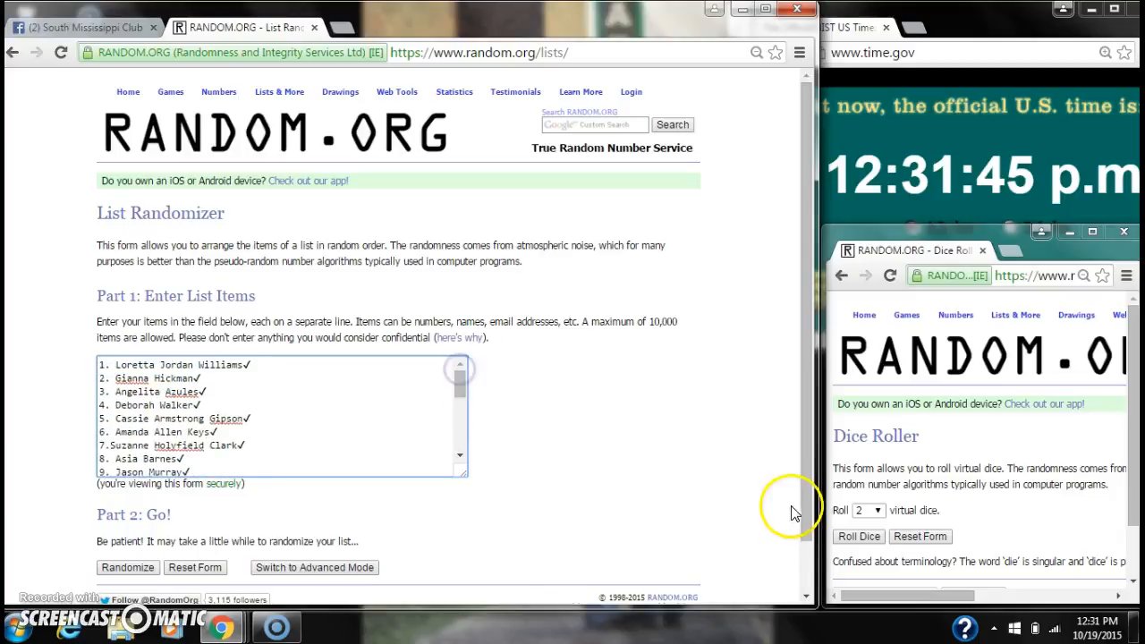
- Roll two dice, then randomize the 26 entrant names and view the shuffled result
{"action": "left_click", "coordinate": [858, 536]}
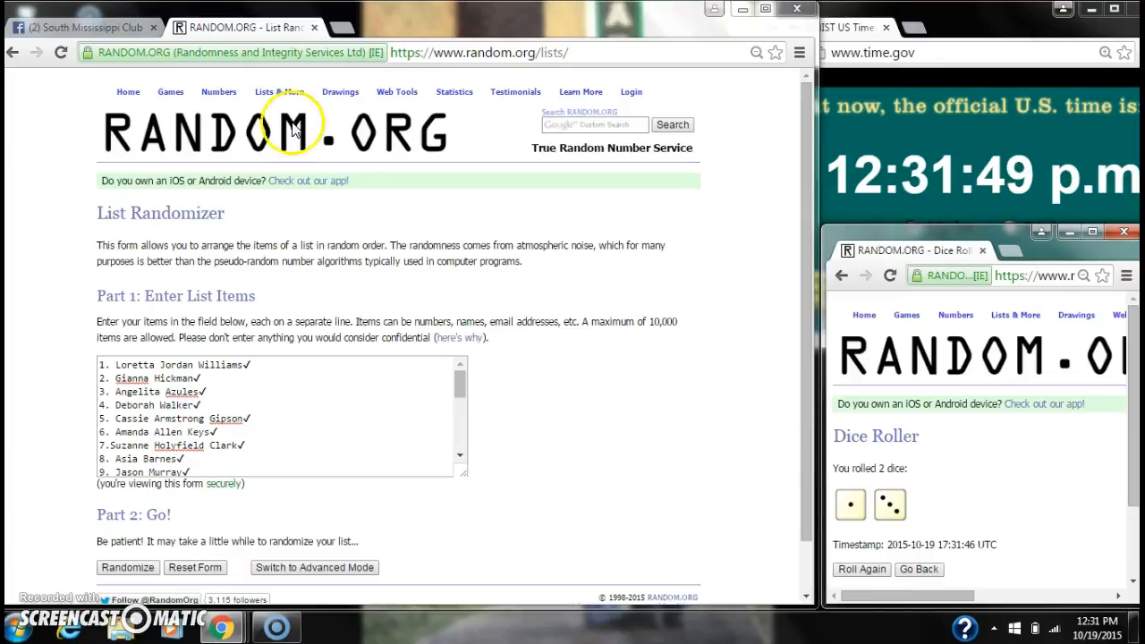
{"action": "mouse_move", "coordinate": [800, 204]}
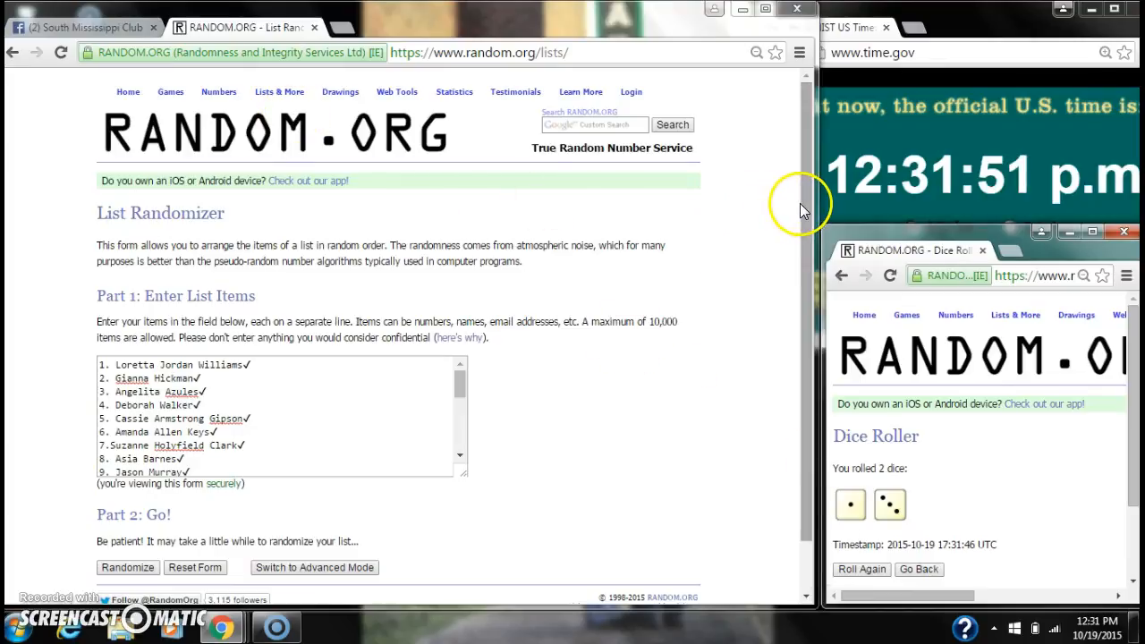
{"action": "scroll", "scroll_direction": "down", "scroll_amount": 3}
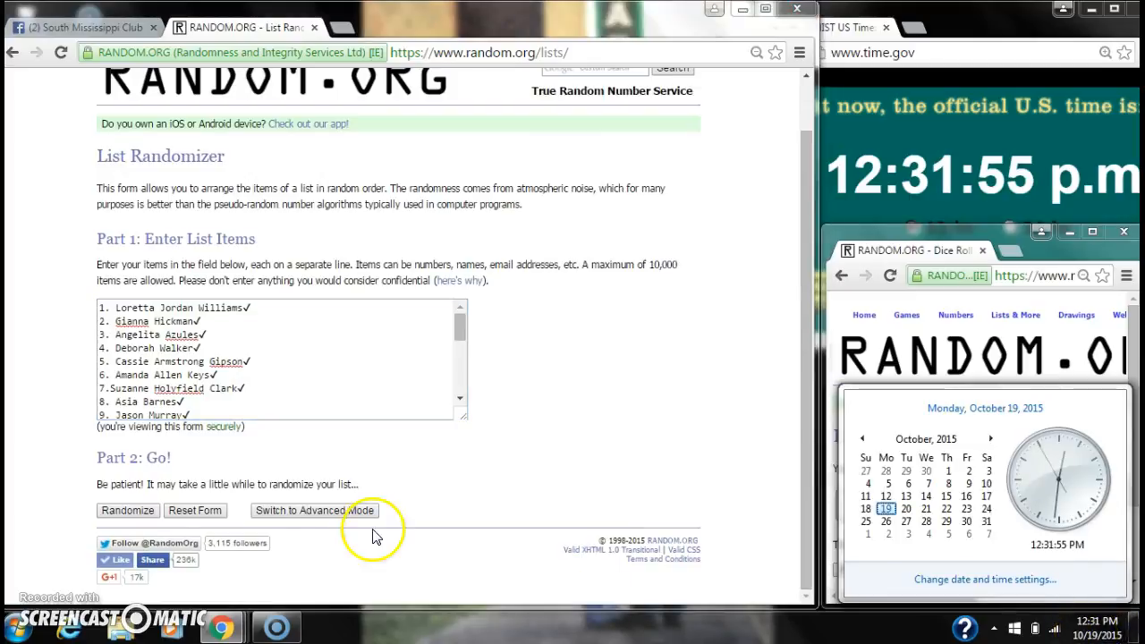
{"action": "left_click", "coordinate": [127, 510]}
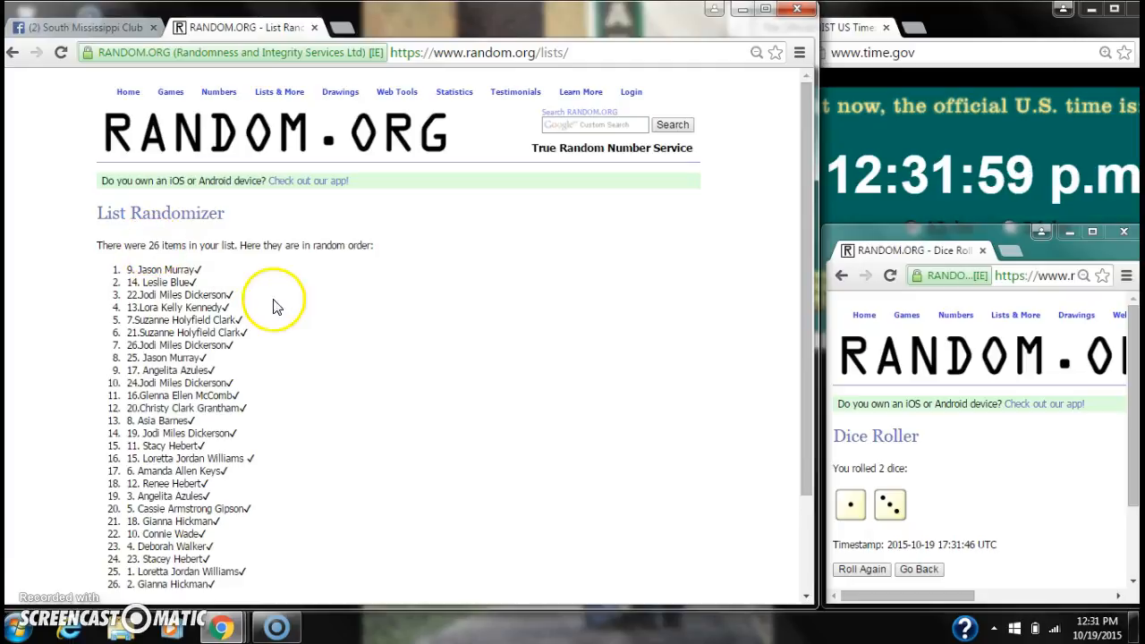
{"action": "scroll", "scroll_direction": "down", "scroll_amount": 3}
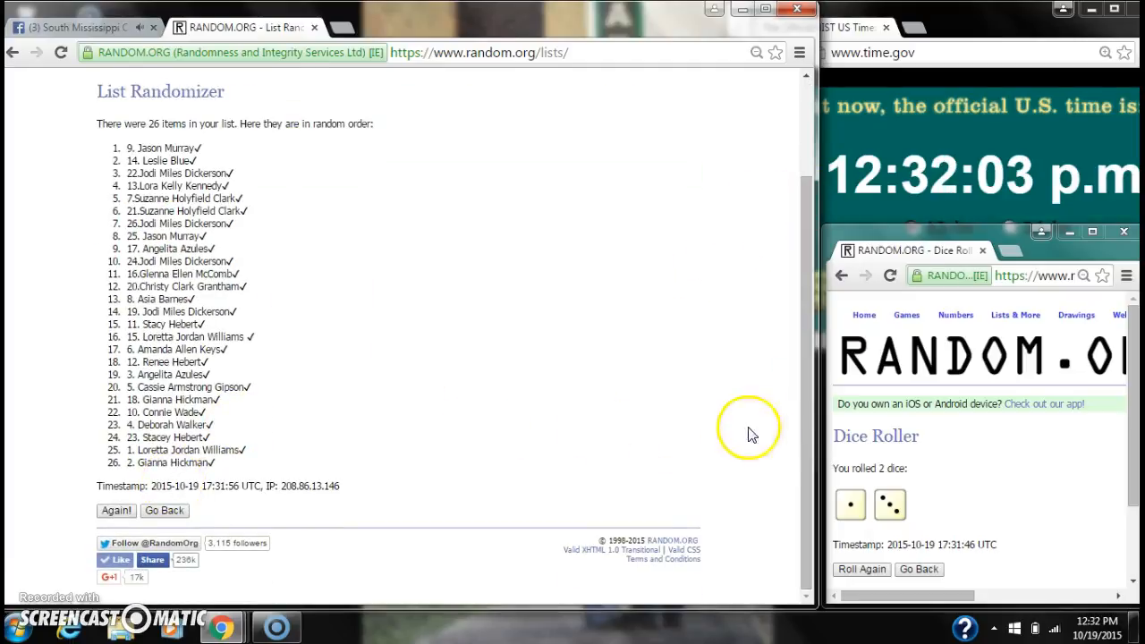
{"action": "mouse_move", "coordinate": [765, 451]}
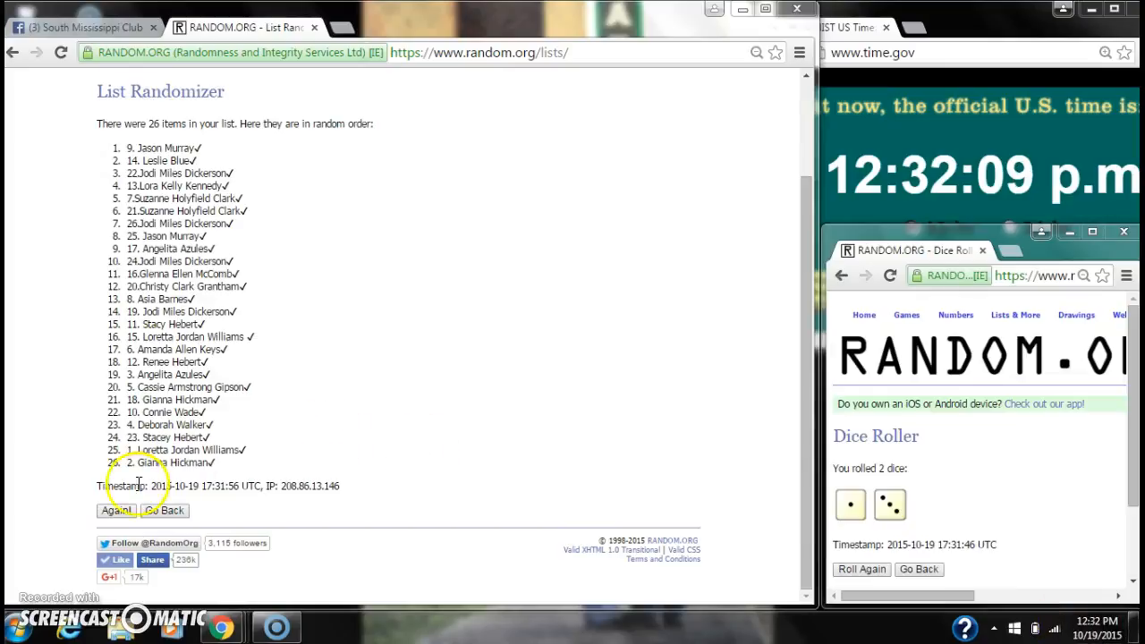
- Shuffle the 26-name list a second and third time, reviewing each result
{"action": "left_click", "coordinate": [115, 510]}
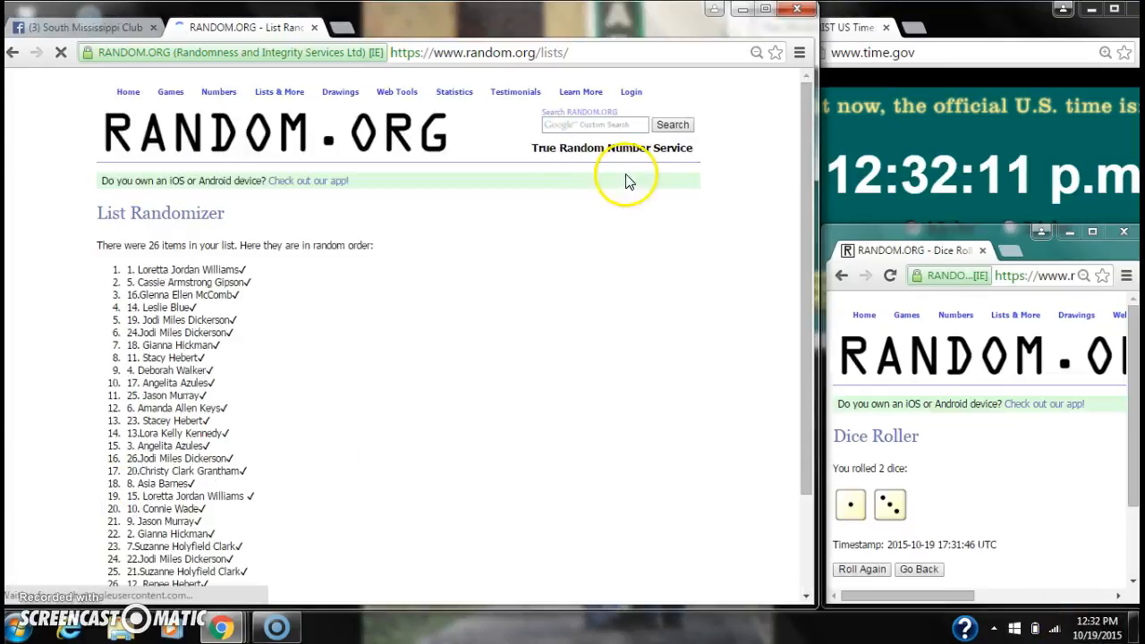
{"action": "scroll", "scroll_direction": "down", "scroll_amount": 3}
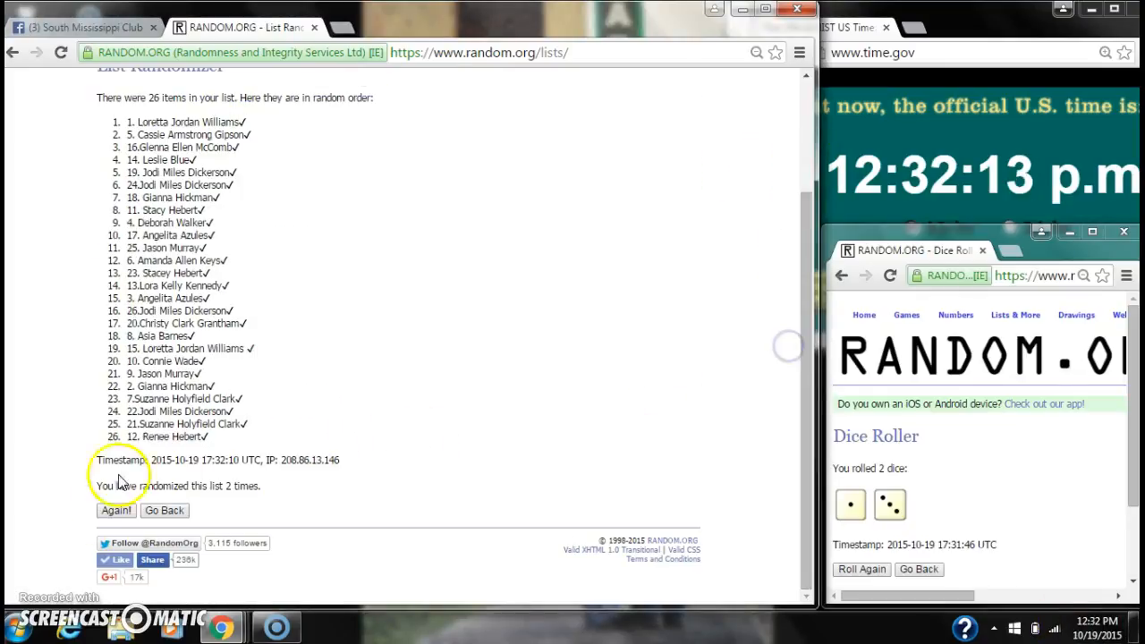
{"action": "left_click", "coordinate": [114, 510]}
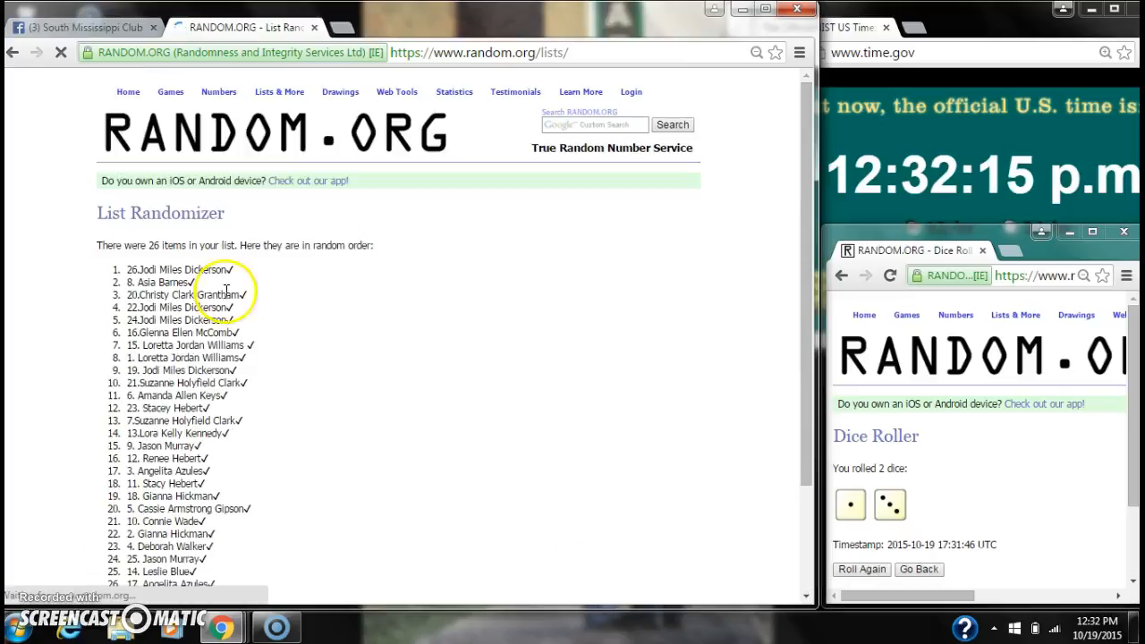
{"action": "mouse_move", "coordinate": [184, 244]}
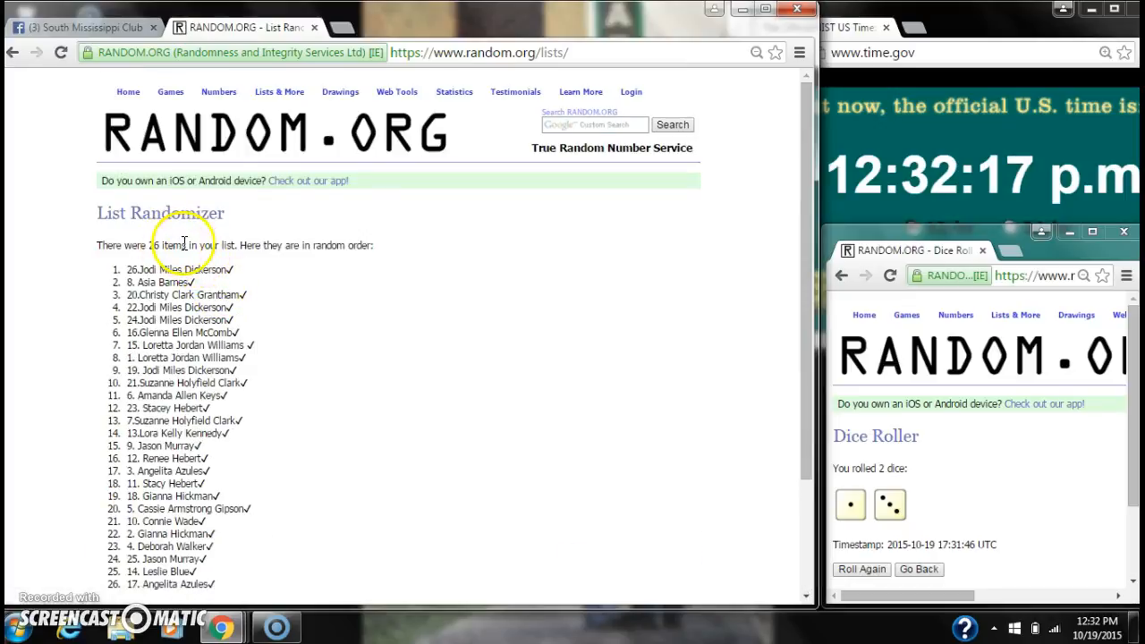
{"action": "scroll", "scroll_direction": "down", "scroll_amount": 3}
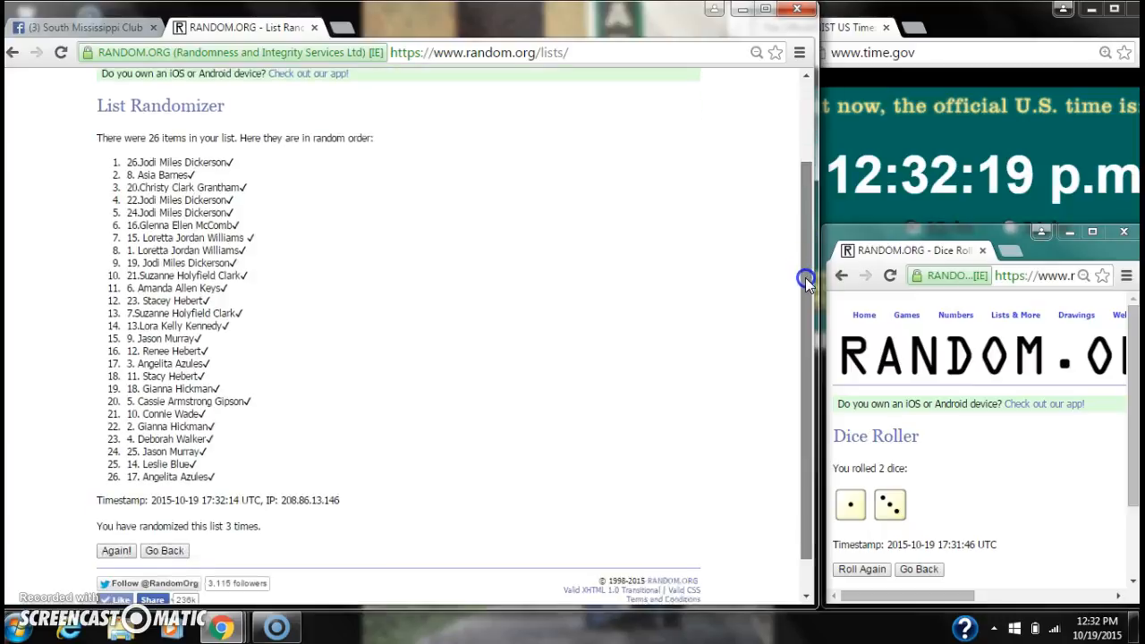
- Randomize the list once more, giving the fourth order timestamped 17:32:29 UTC
{"action": "scroll", "scroll_direction": "up", "scroll_amount": 3}
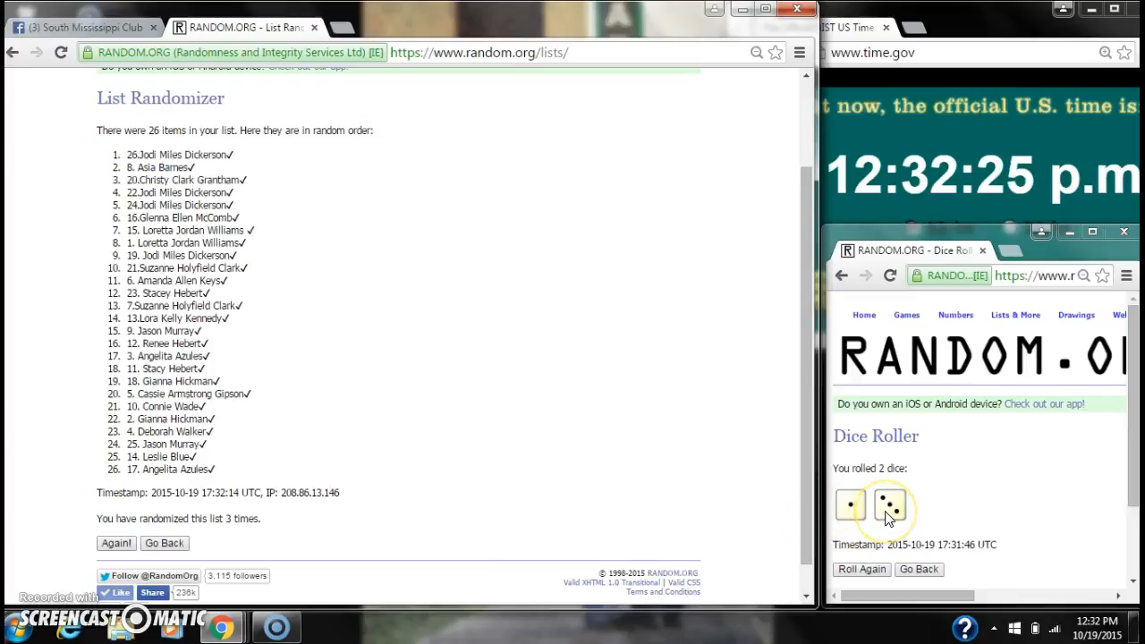
{"action": "left_click", "coordinate": [1098, 621]}
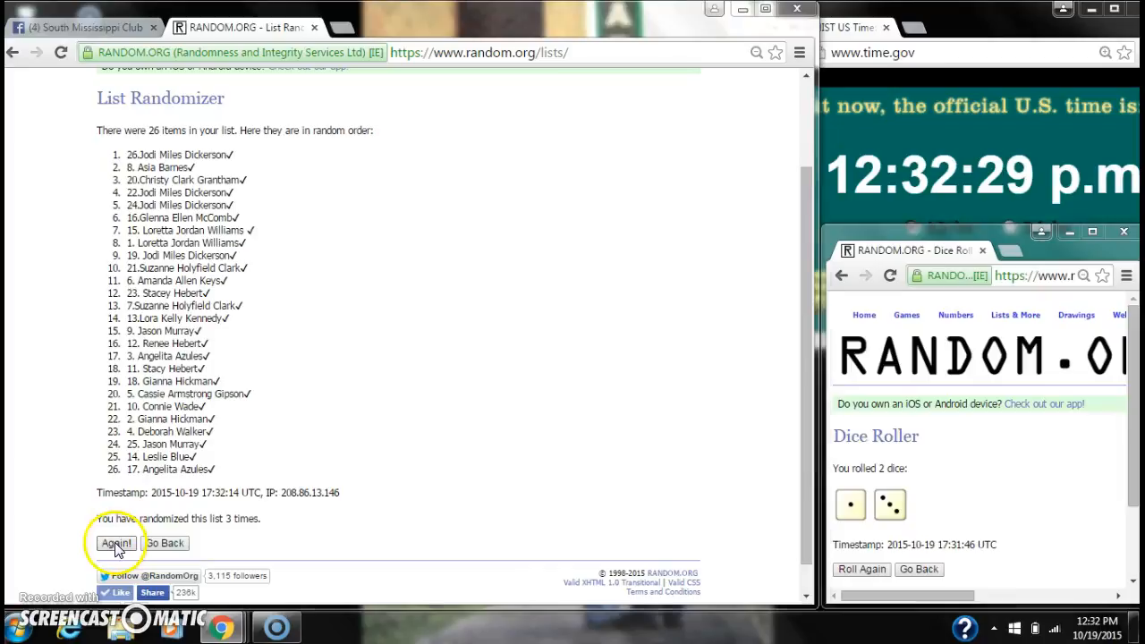
{"action": "left_click", "coordinate": [116, 543]}
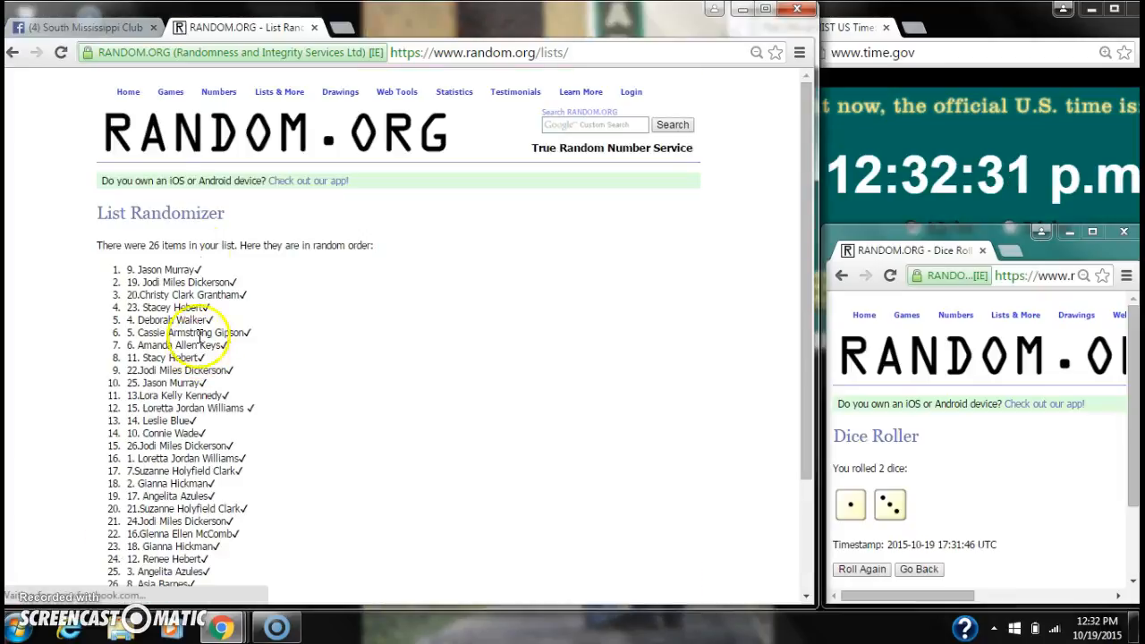
{"action": "mouse_move", "coordinate": [801, 125]}
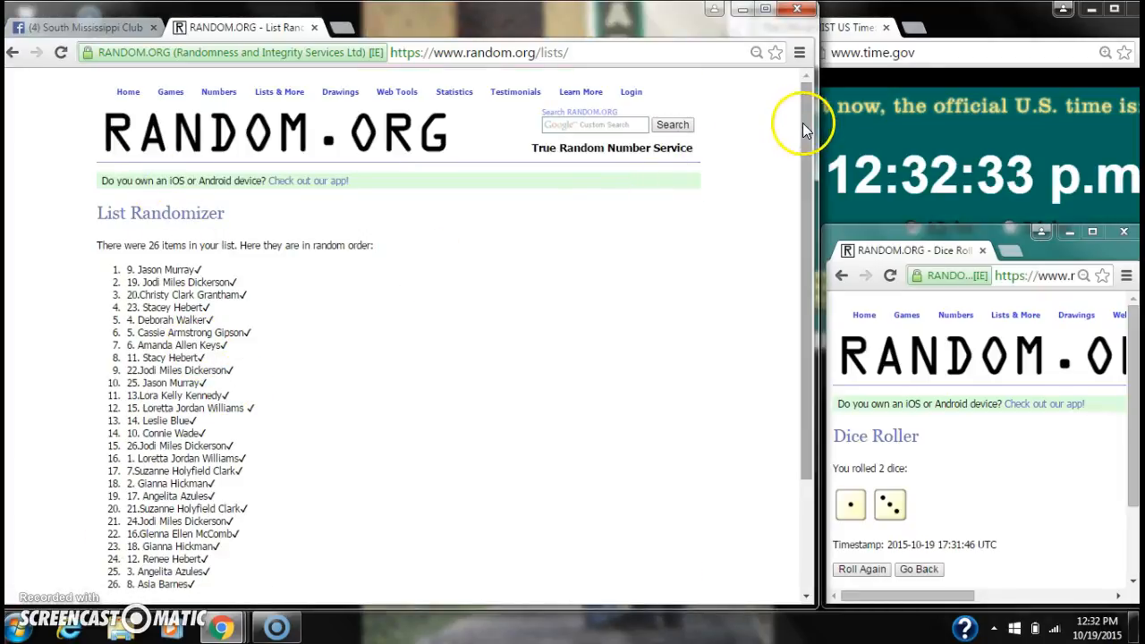
{"action": "scroll", "scroll_direction": "down", "scroll_amount": 3}
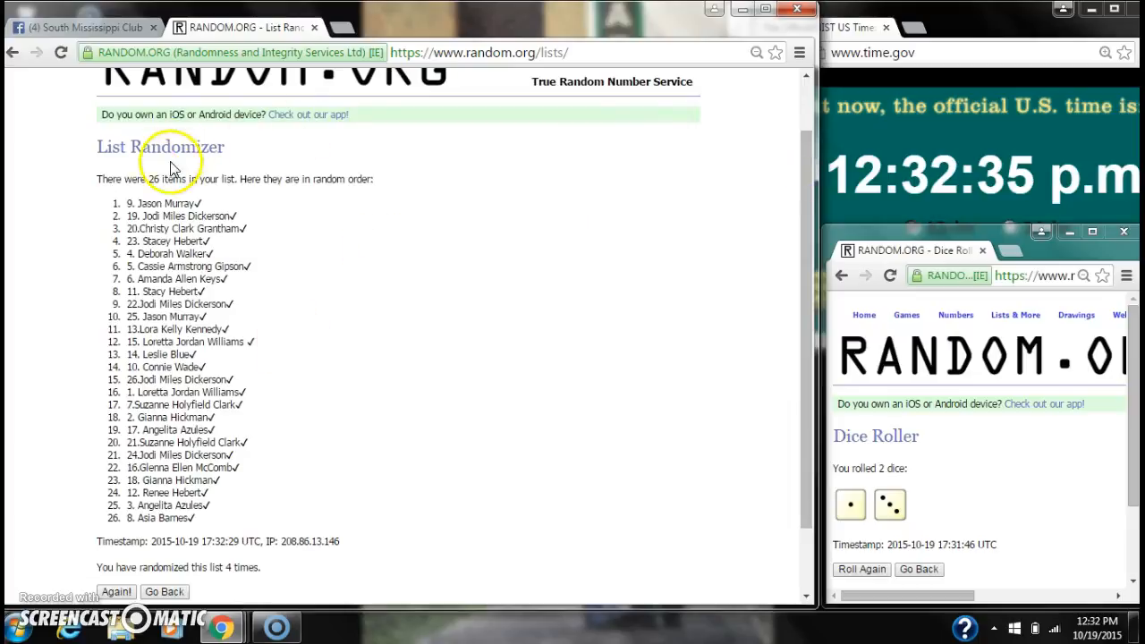
{"action": "mouse_move", "coordinate": [251, 265]}
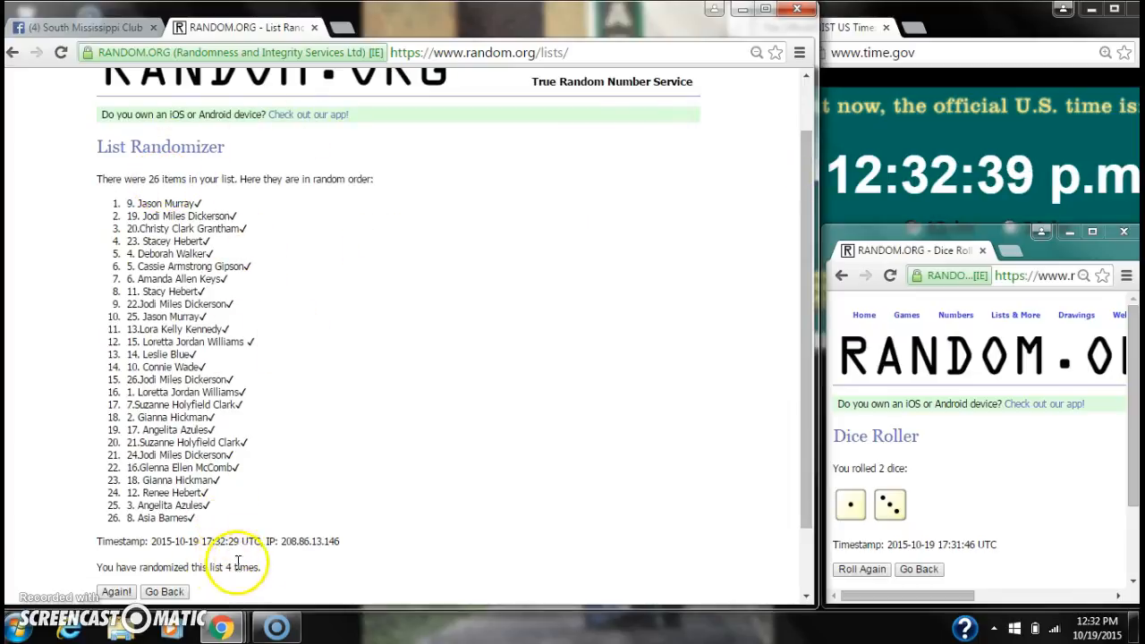
{"action": "mouse_move", "coordinate": [90, 412]}
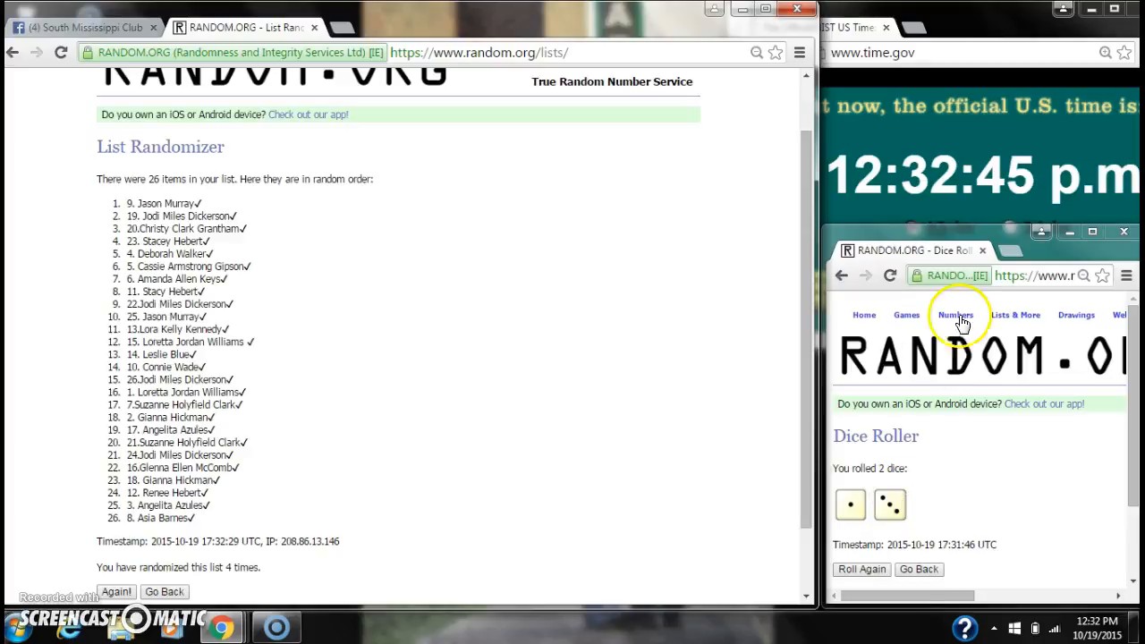
{"action": "left_click", "coordinate": [80, 27]}
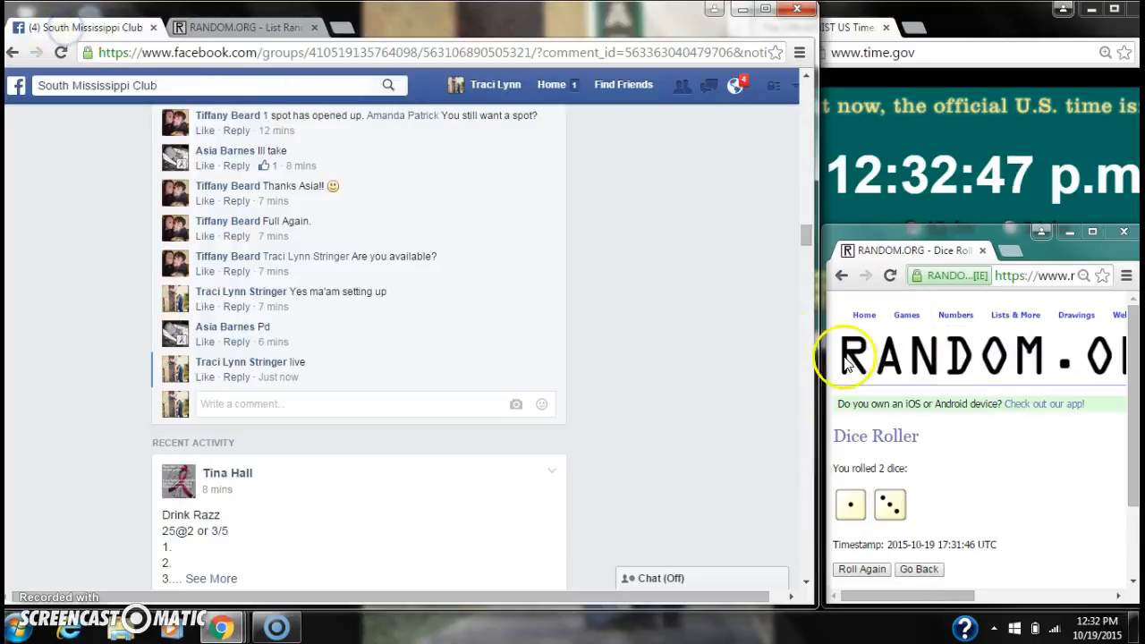
{"action": "scroll", "scroll_direction": "up", "scroll_amount": 3}
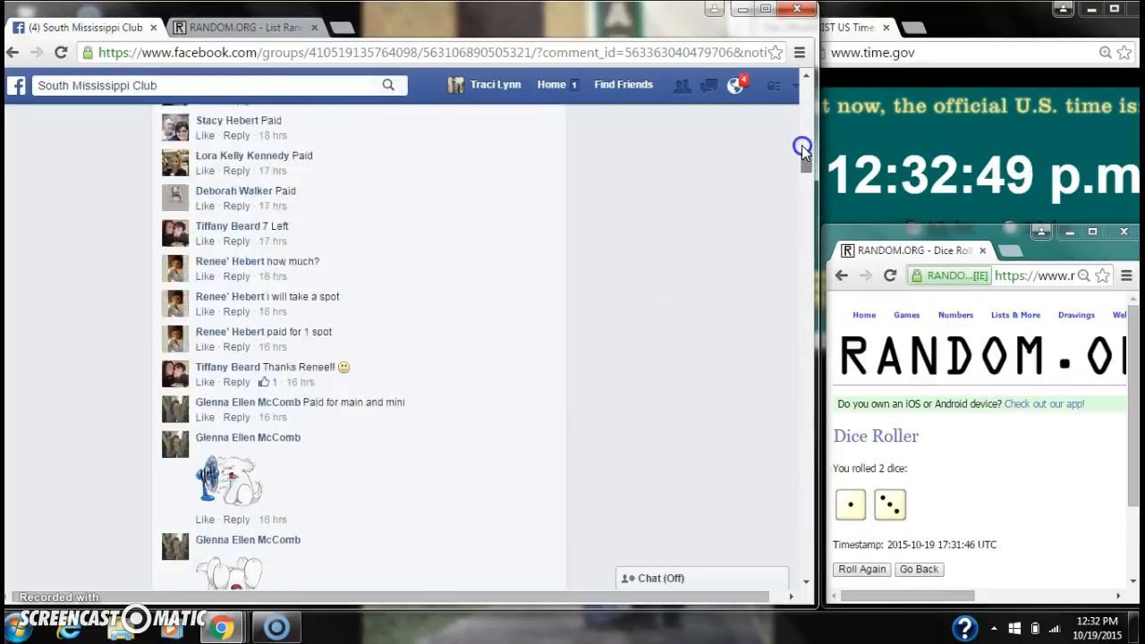
{"action": "scroll", "scroll_direction": "up", "scroll_amount": 3}
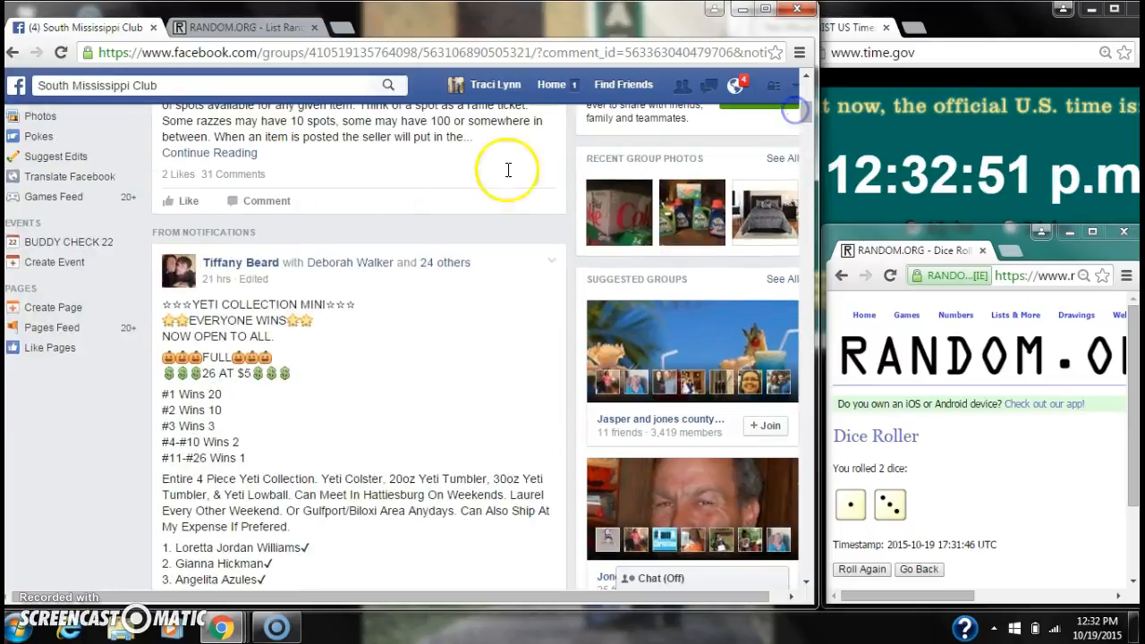
{"action": "left_click", "coordinate": [237, 27]}
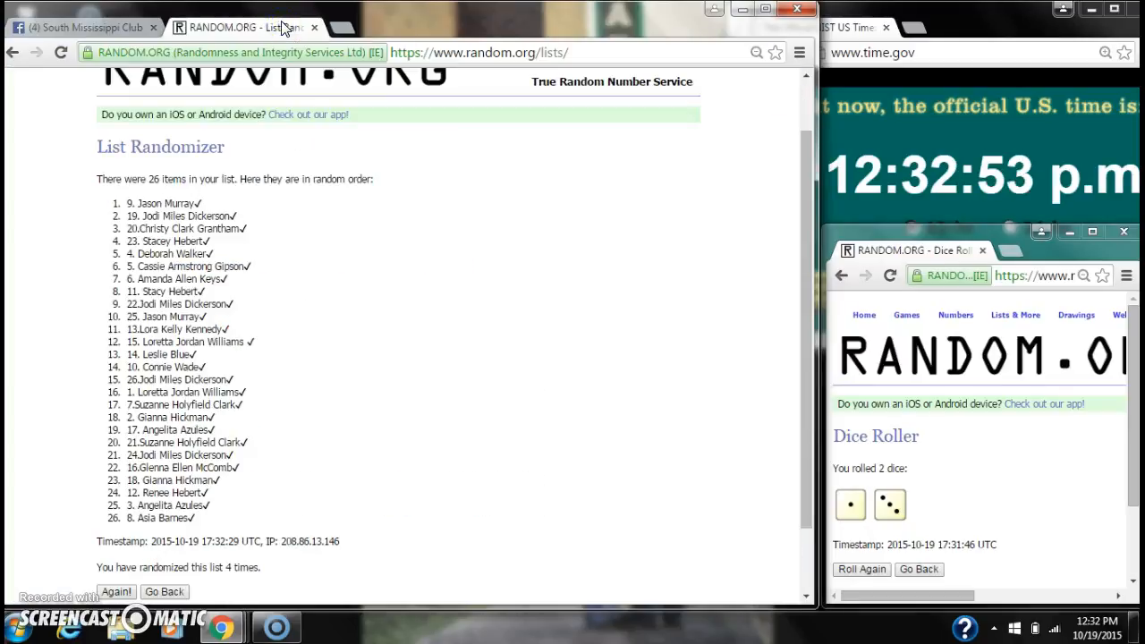
{"action": "left_click", "coordinate": [81, 26]}
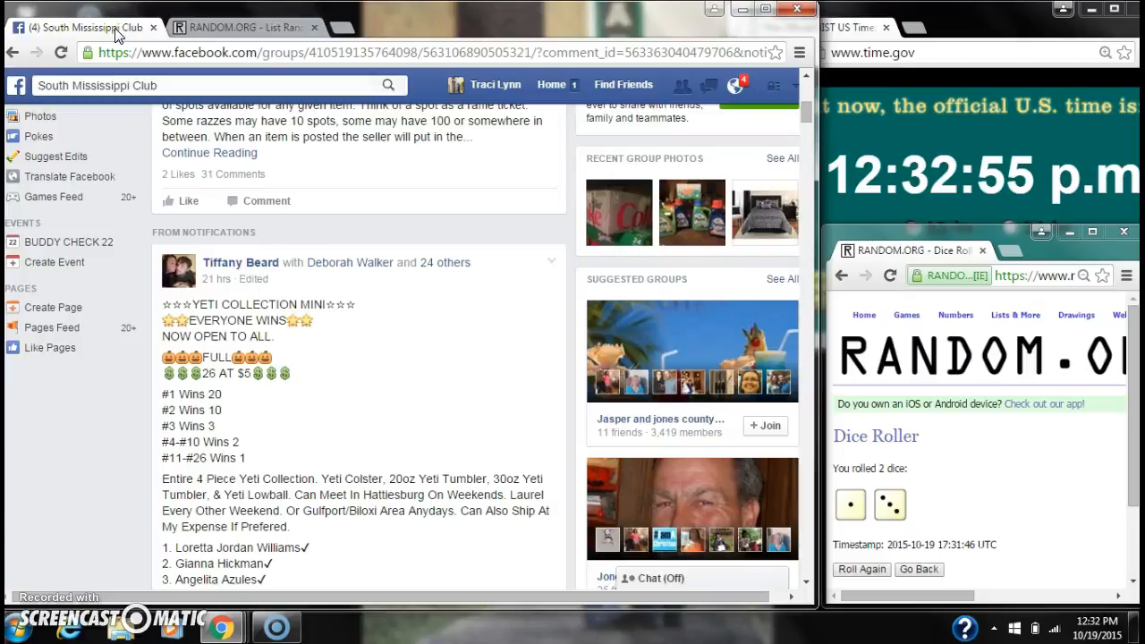
{"action": "left_click", "coordinate": [242, 27]}
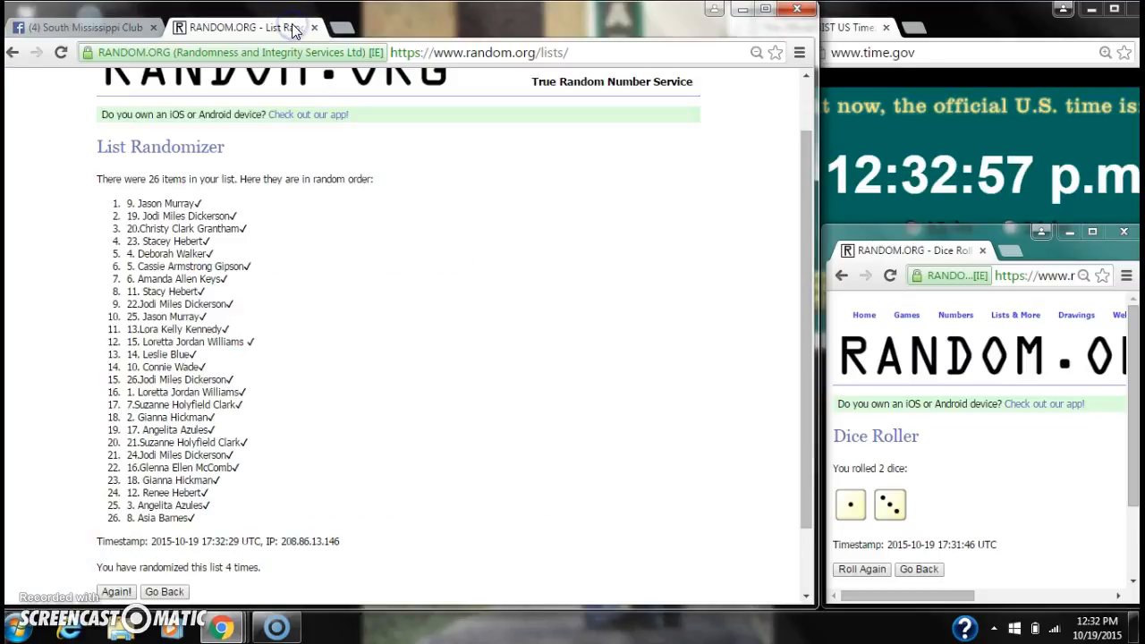
{"action": "left_click", "coordinate": [80, 27]}
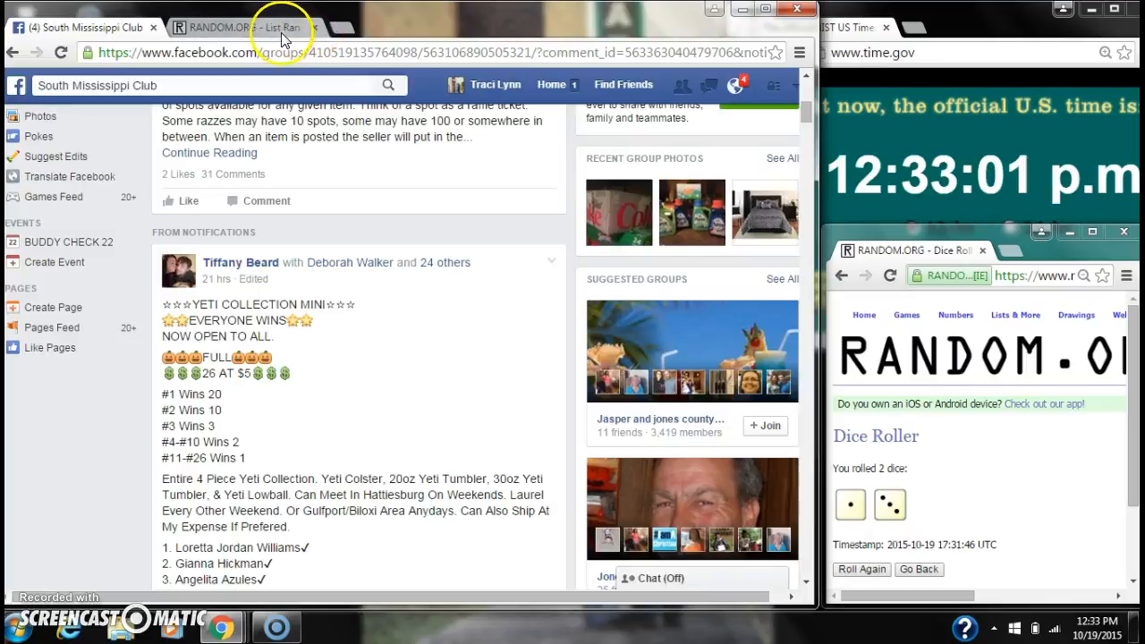
{"action": "left_click", "coordinate": [242, 28]}
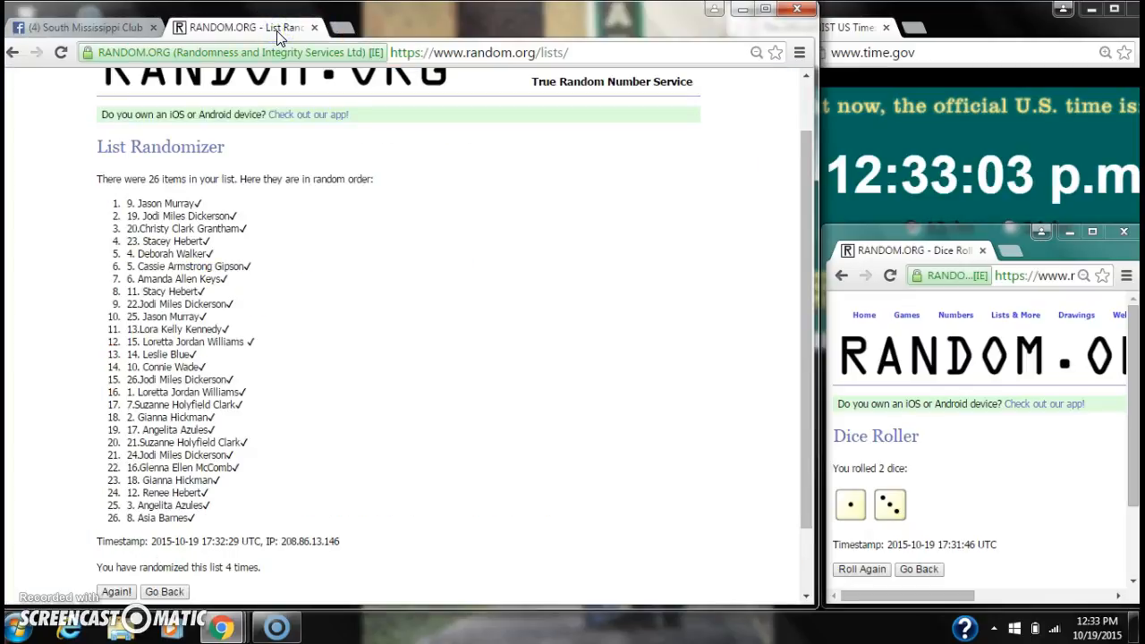
{"action": "left_click", "coordinate": [85, 27]}
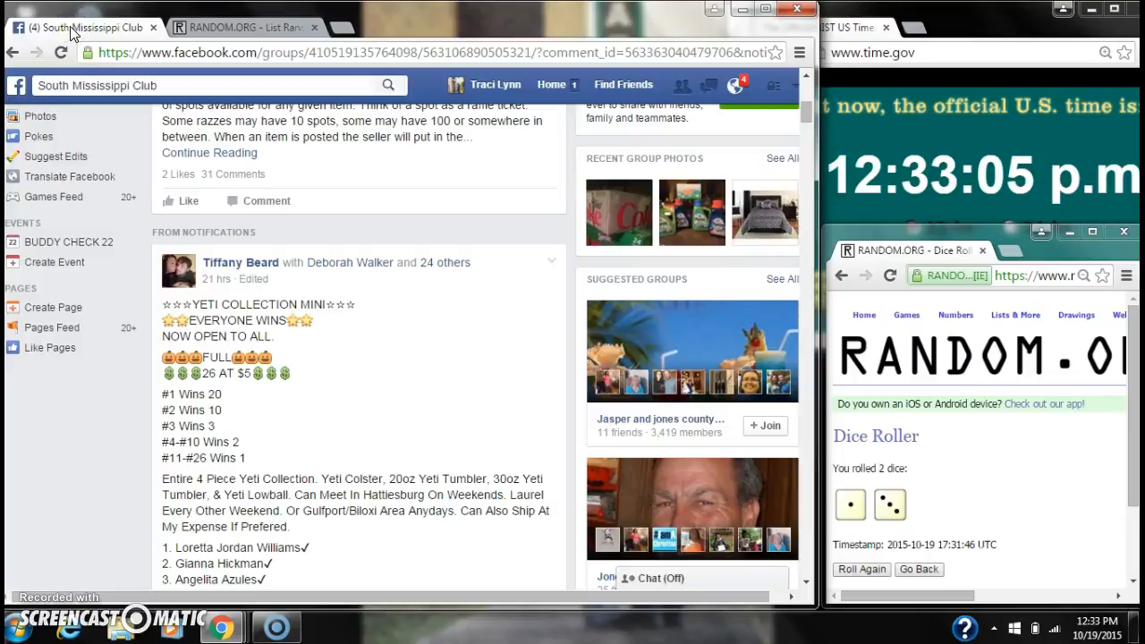
{"action": "left_click", "coordinate": [240, 27]}
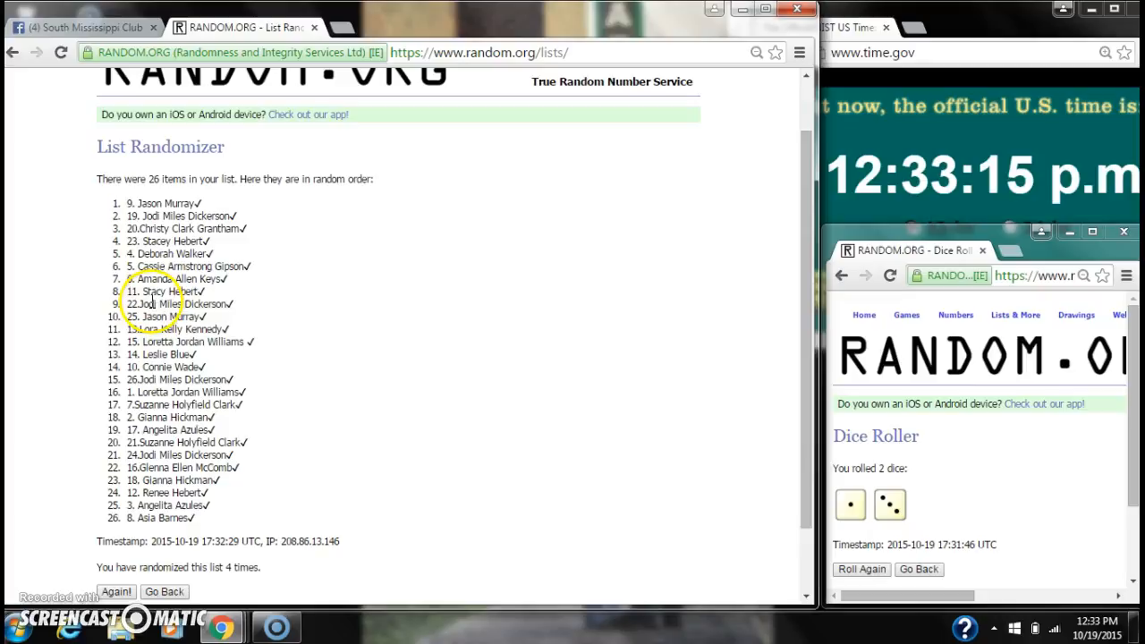
{"action": "left_click", "coordinate": [81, 27]}
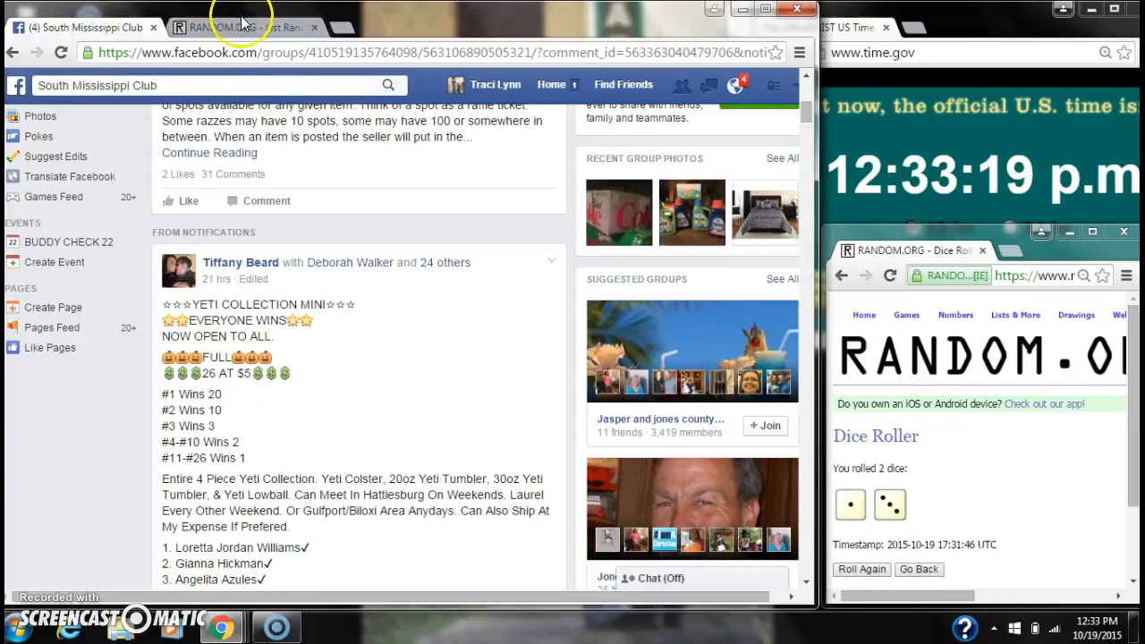
{"action": "left_click", "coordinate": [237, 27]}
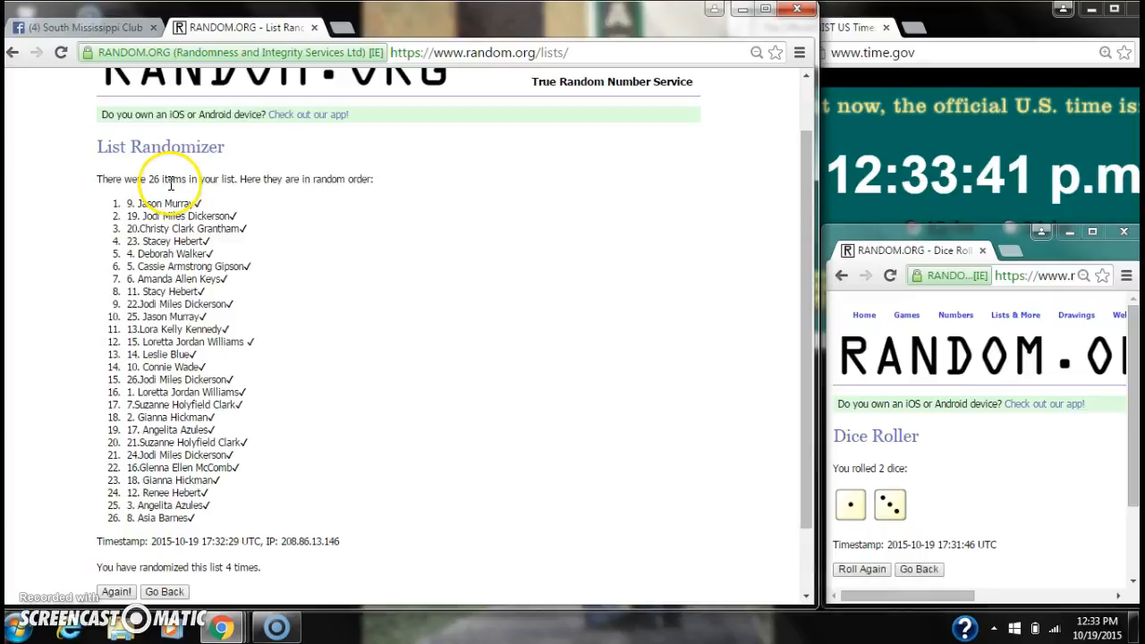
{"action": "mouse_move", "coordinate": [224, 564]}
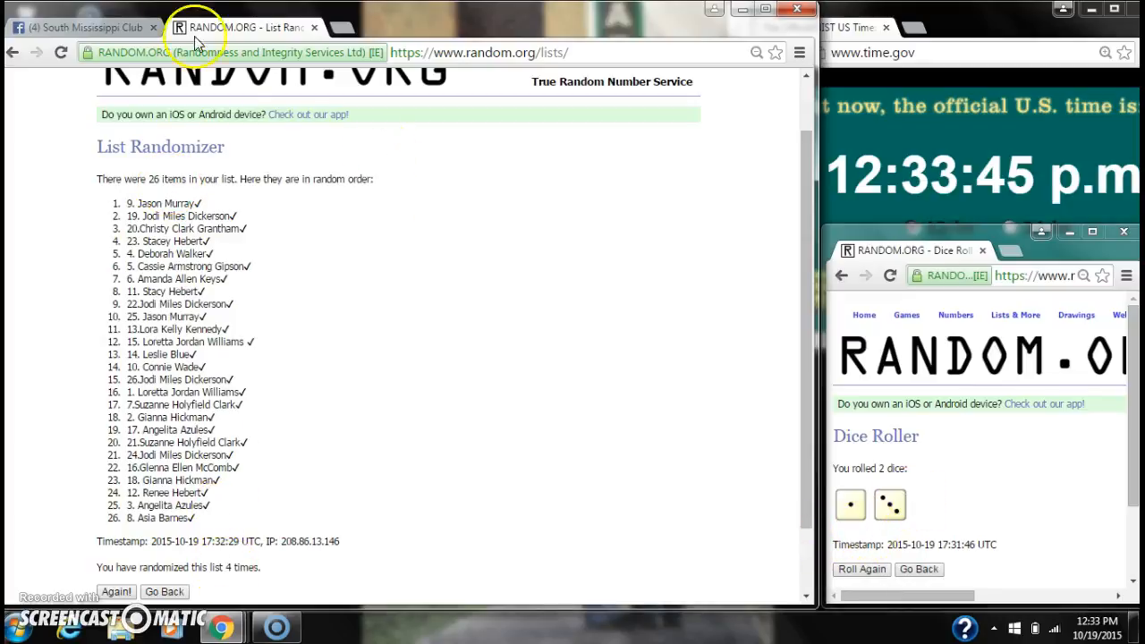
- Comment 'done' in the Facebook giveaway thread and return to the RANDOM.ORG tab
{"action": "left_click", "coordinate": [83, 26]}
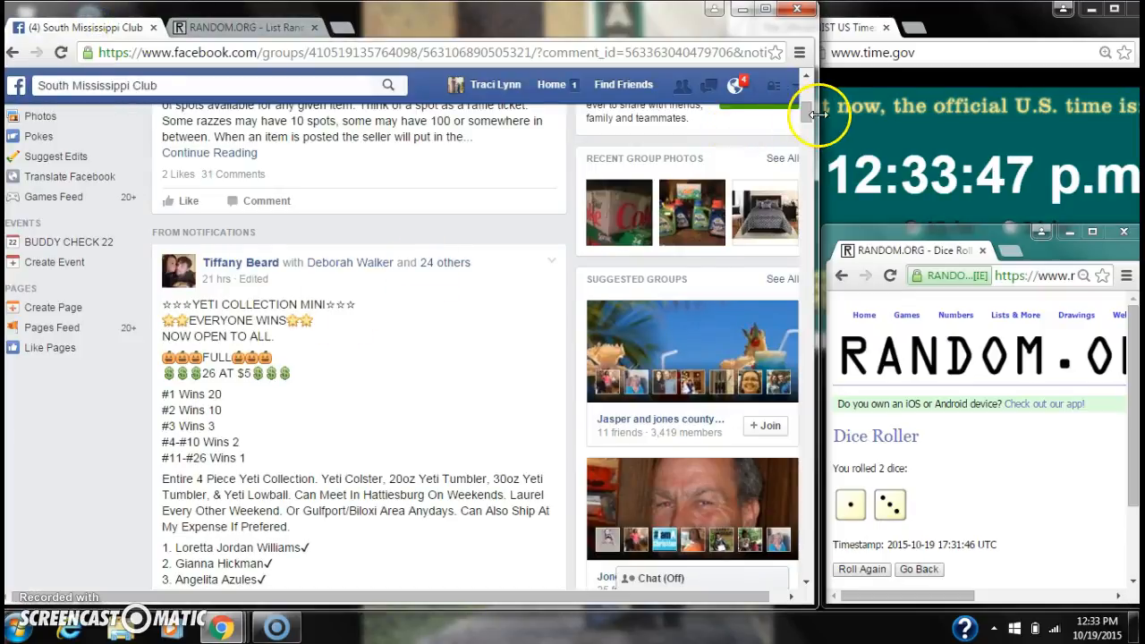
{"action": "scroll", "scroll_direction": "down", "scroll_amount": 3}
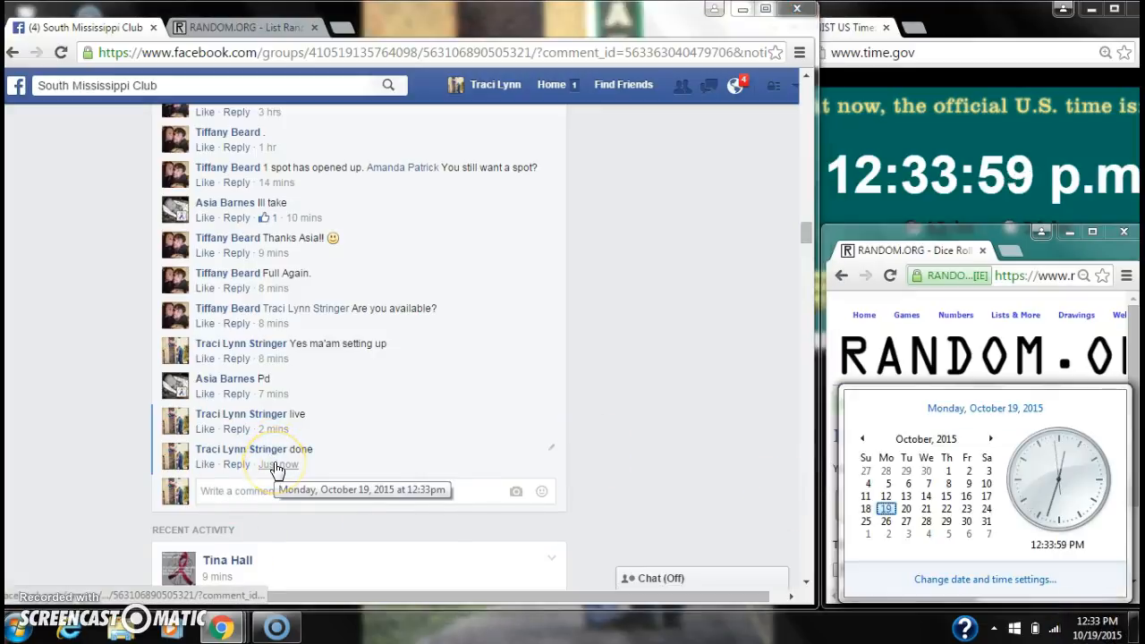
{"action": "left_click", "coordinate": [241, 27]}
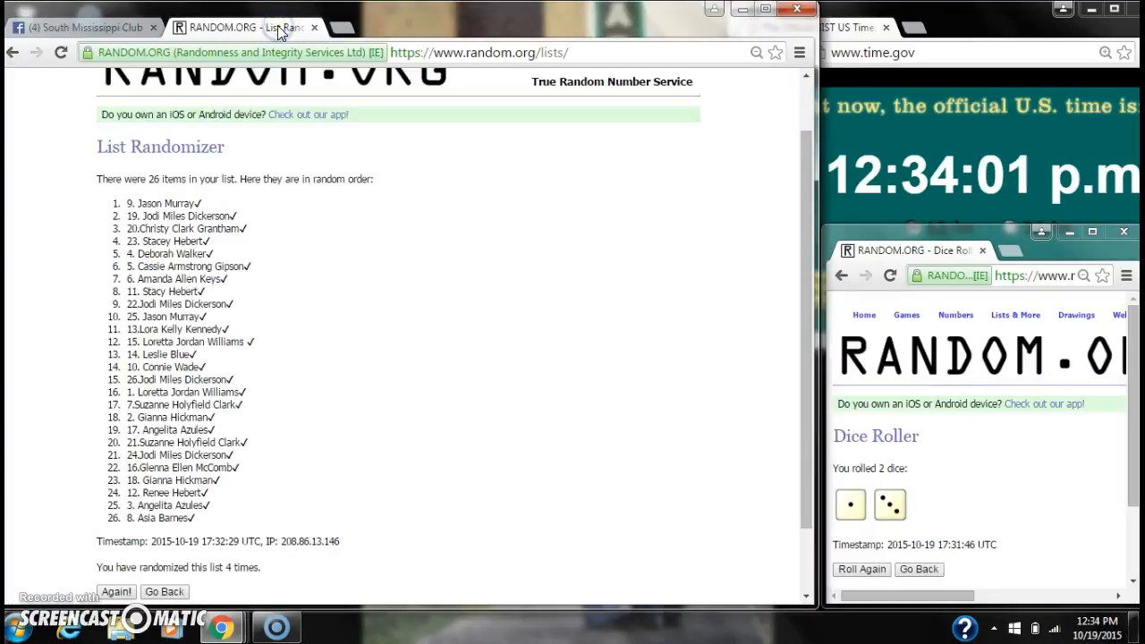